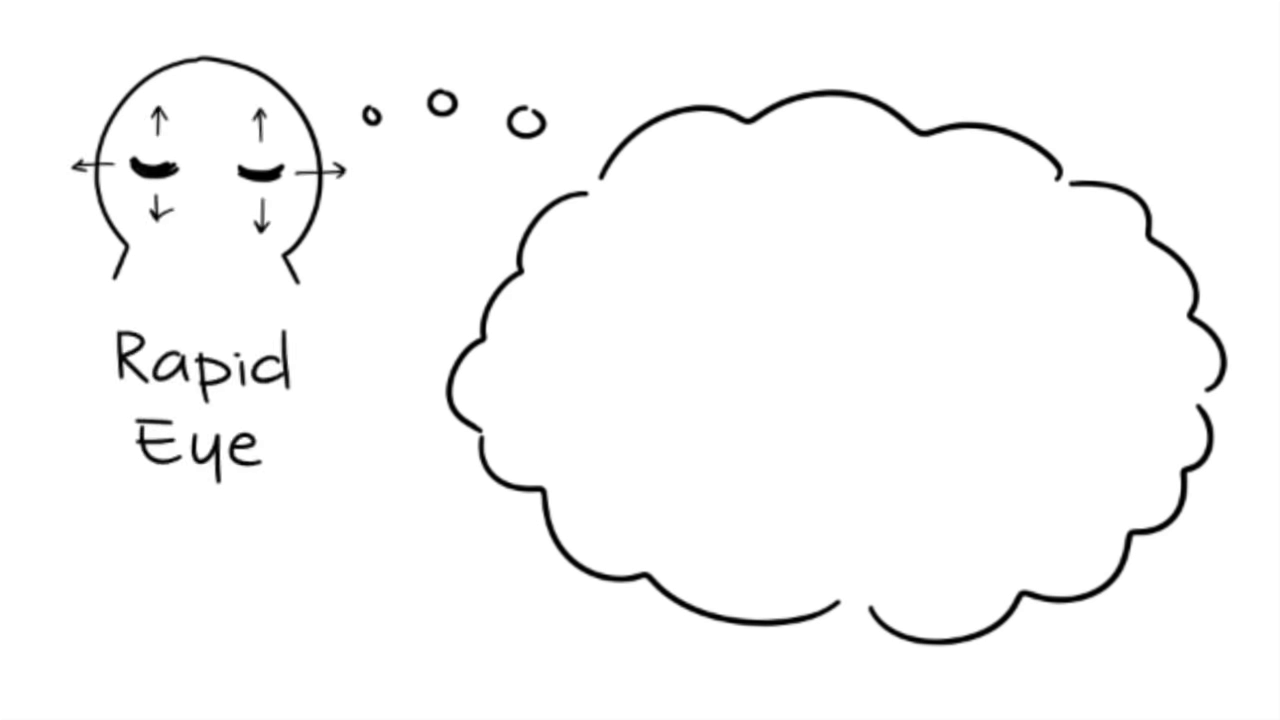
{"action": "type", "text": "Movement"}
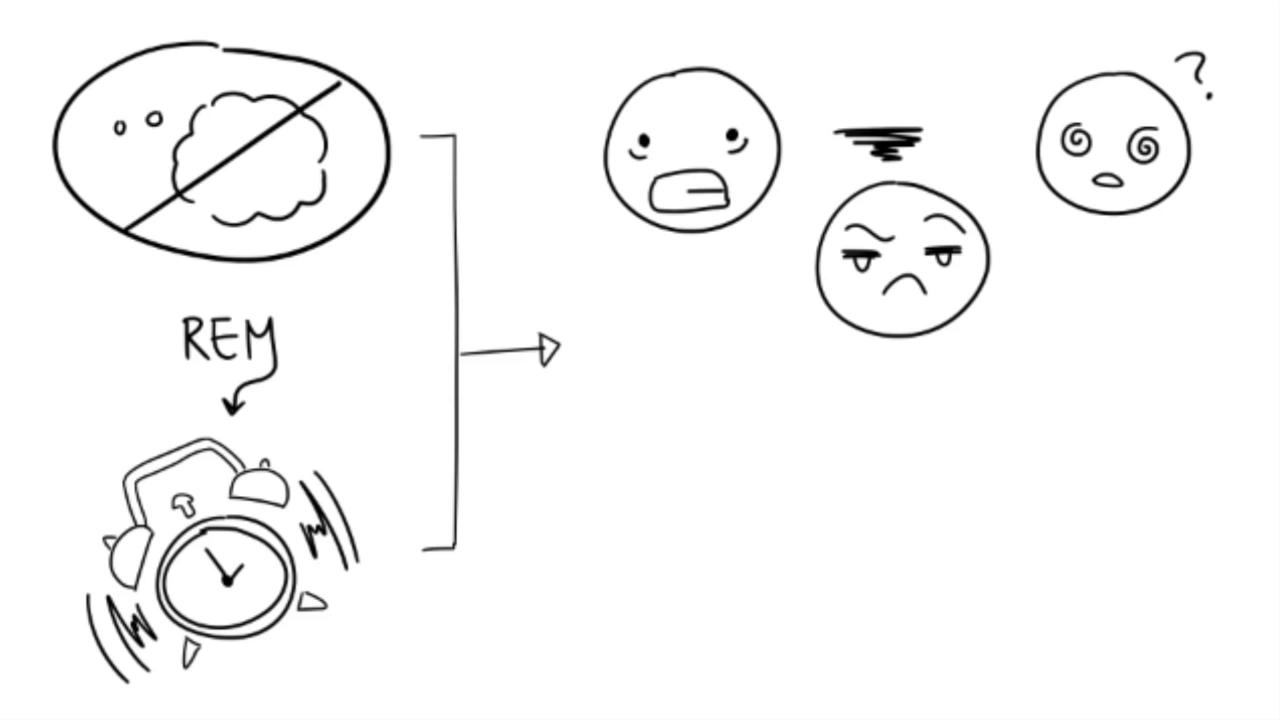
{"action": "type", "text": "recovery:"}
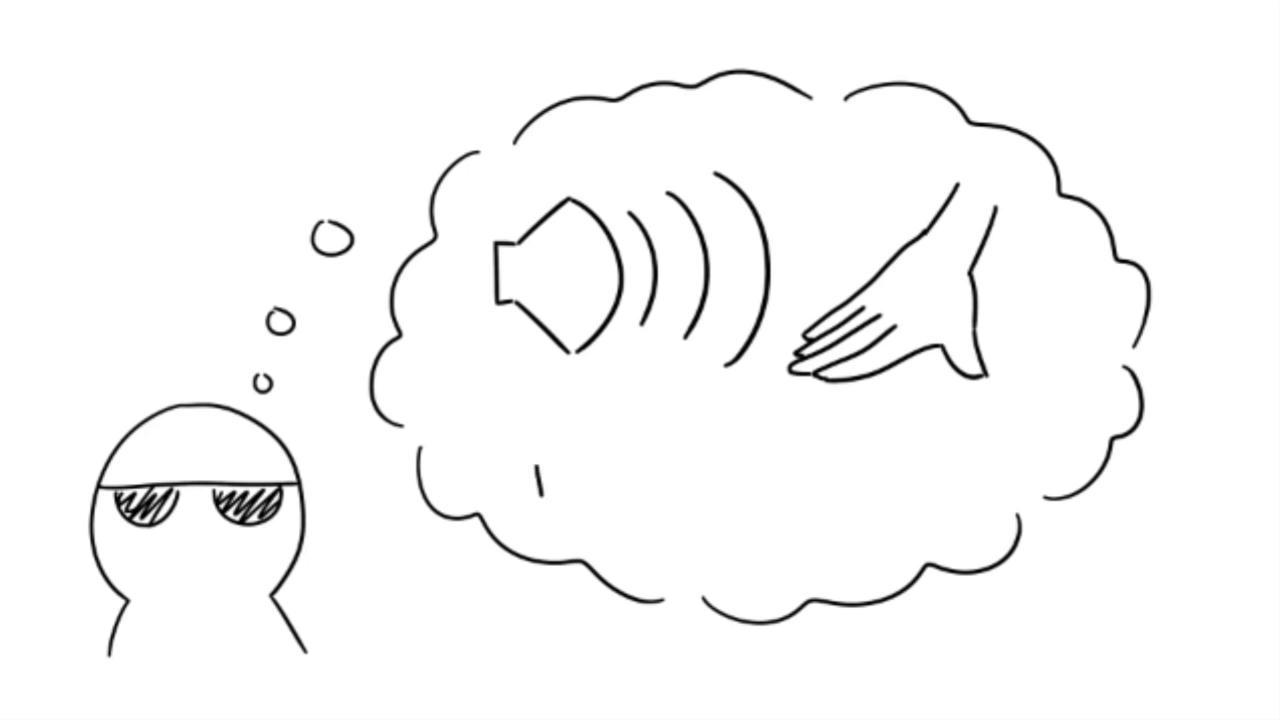
{"action": "type", "text": "memories"}
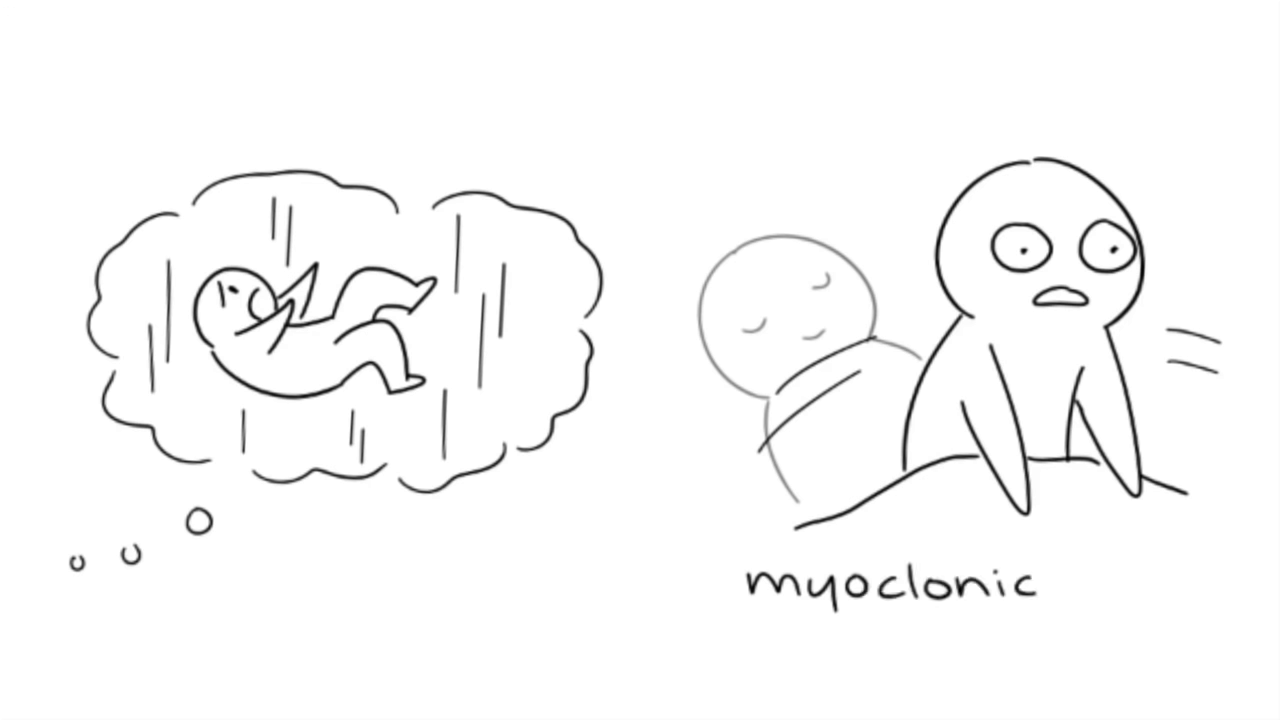
{"action": "type", "text": "jerks"}
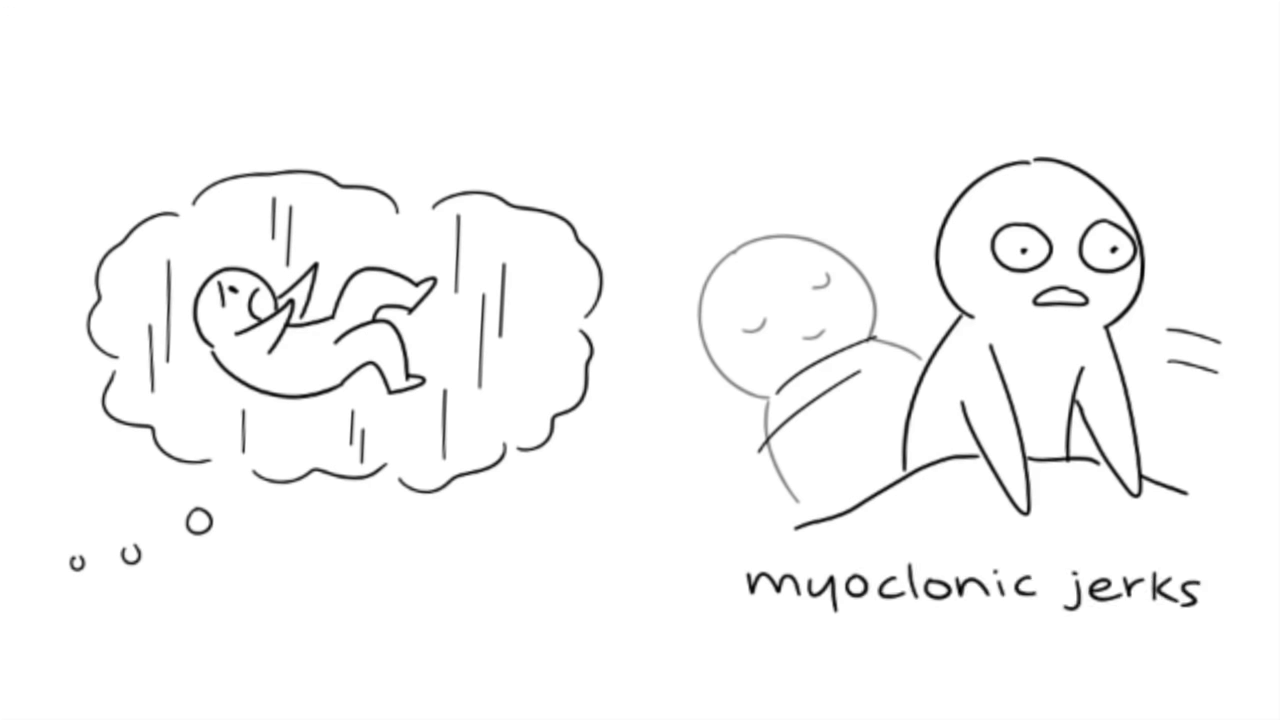